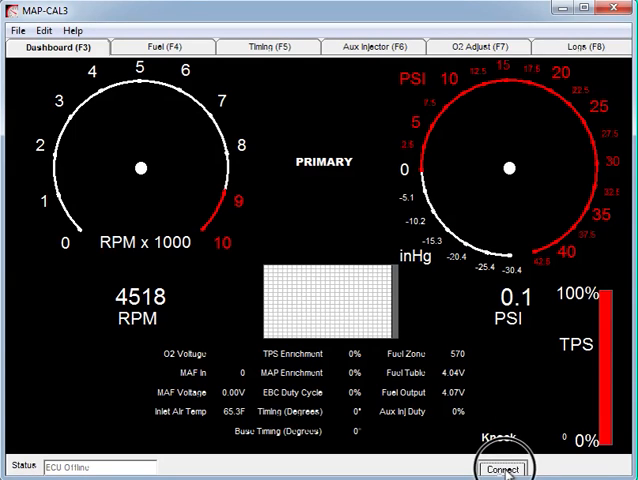
# Connect to the ECU from the status bar, bringing up the Update ECU Table prompt.
pyautogui.click(504, 468)
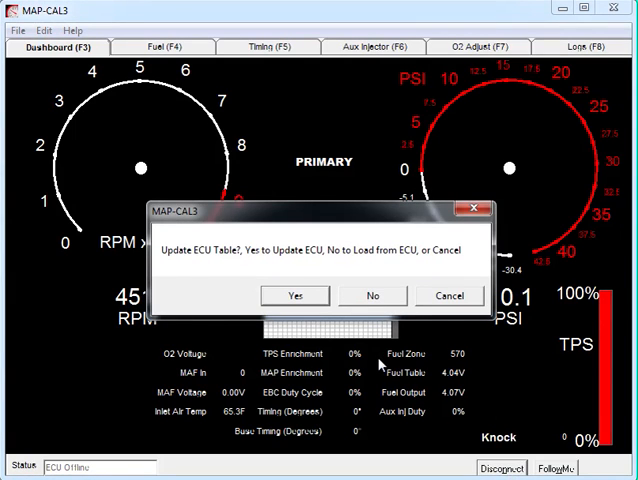
pyautogui.moveTo(368, 236)
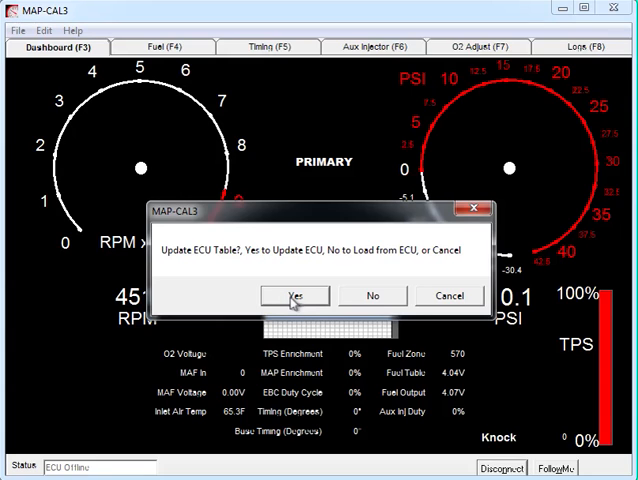
pyautogui.moveTo(374, 296)
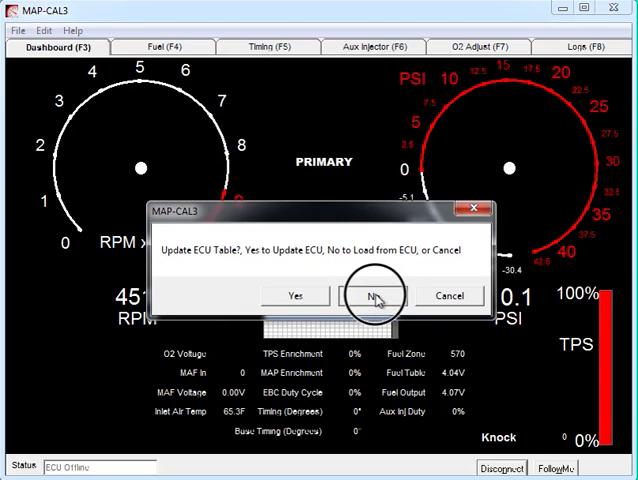
# Answer No so the table loads from the ECU and live readings appear.
pyautogui.click(372, 296)
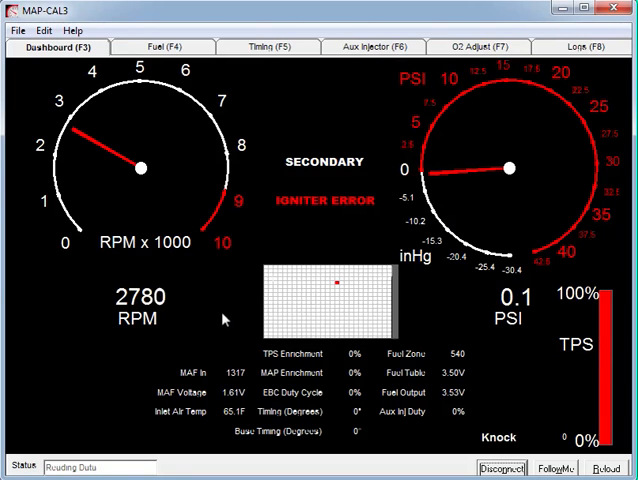
pyautogui.moveTo(284, 216)
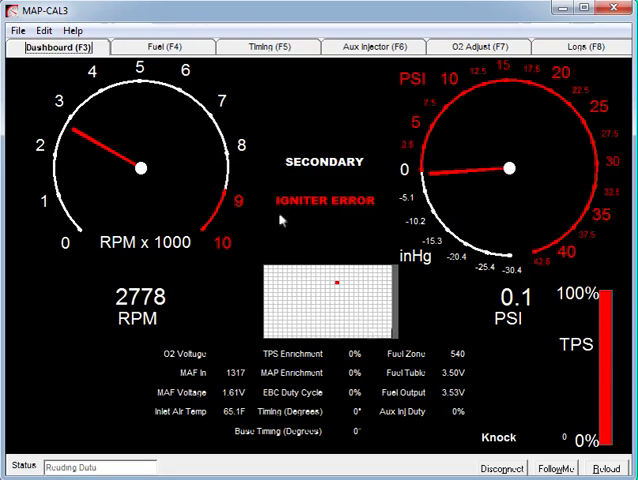
# Choose a different igniter configuration in Edit > ECU Configuration.
pyautogui.click(38, 28)
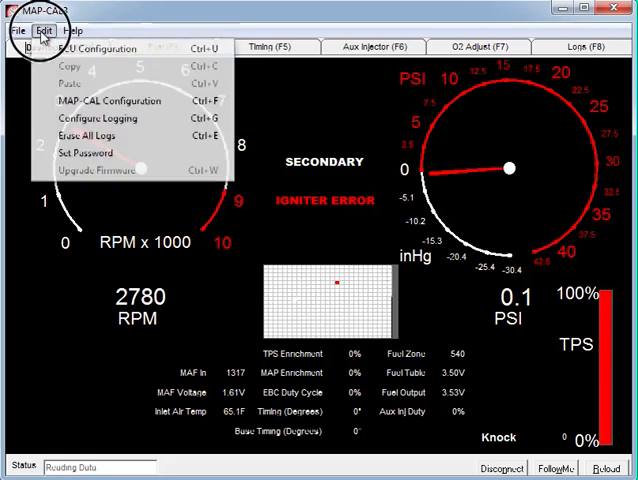
pyautogui.click(108, 100)
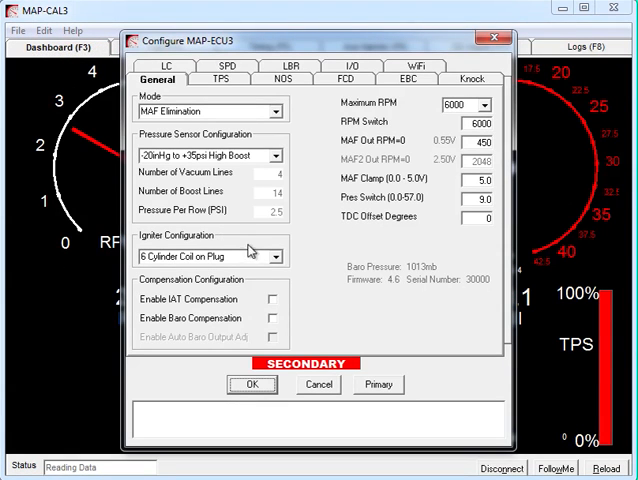
pyautogui.moveTo(164, 264)
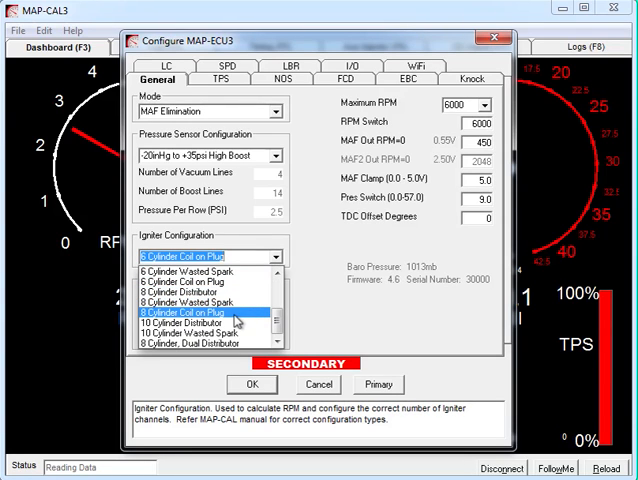
pyautogui.click(252, 384)
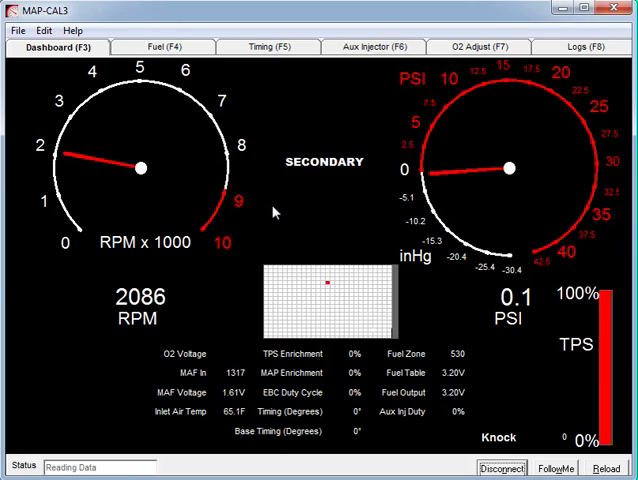
pyautogui.moveTo(336, 204)
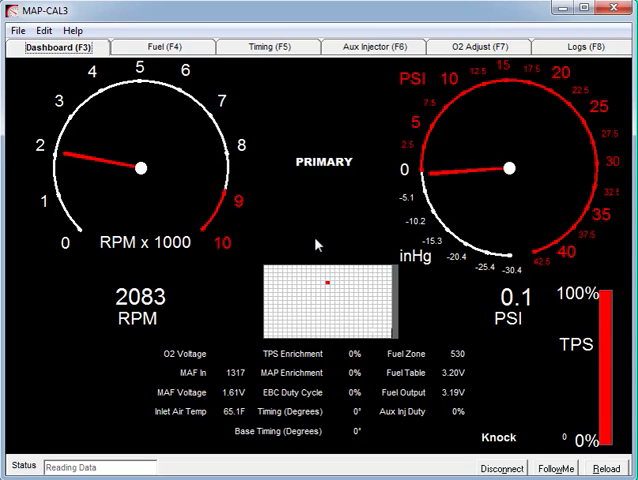
pyautogui.moveTo(156, 126)
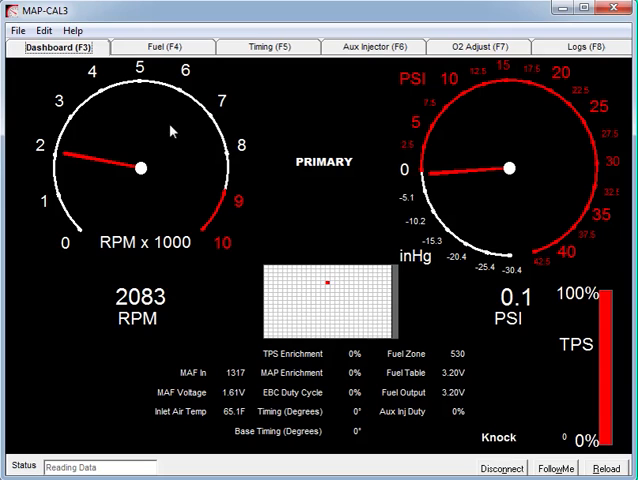
pyautogui.moveTo(324, 202)
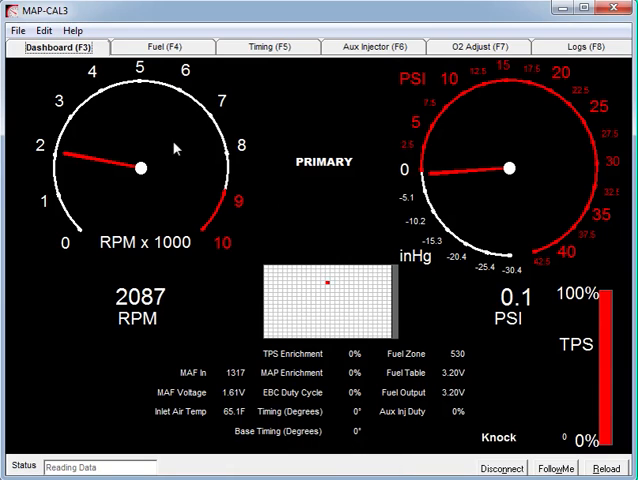
# Start logging live ECU data via File > Start Logging.
pyautogui.click(40, 30)
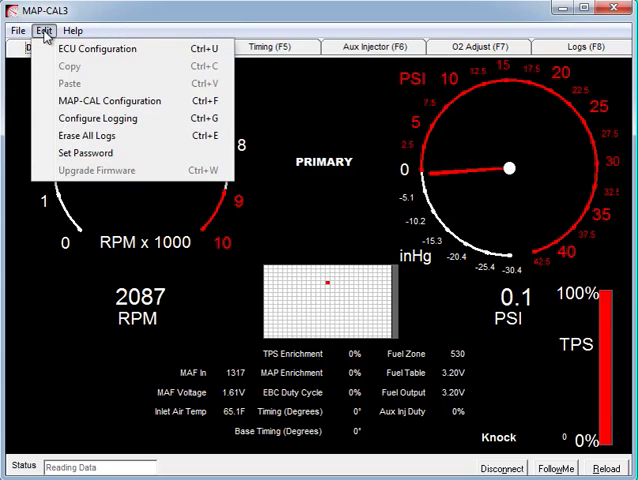
pyautogui.click(12, 30)
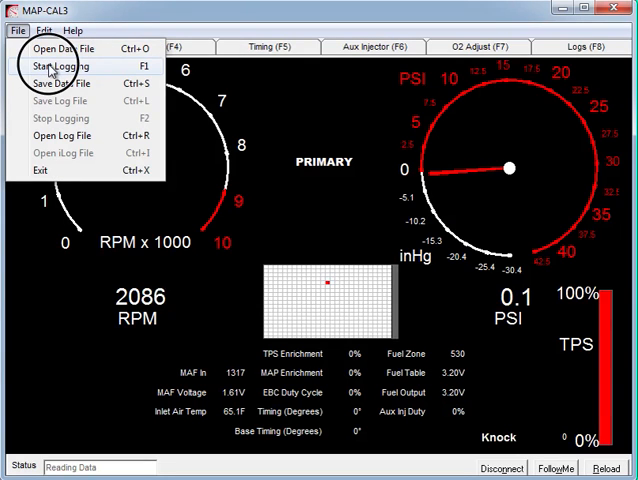
pyautogui.click(62, 66)
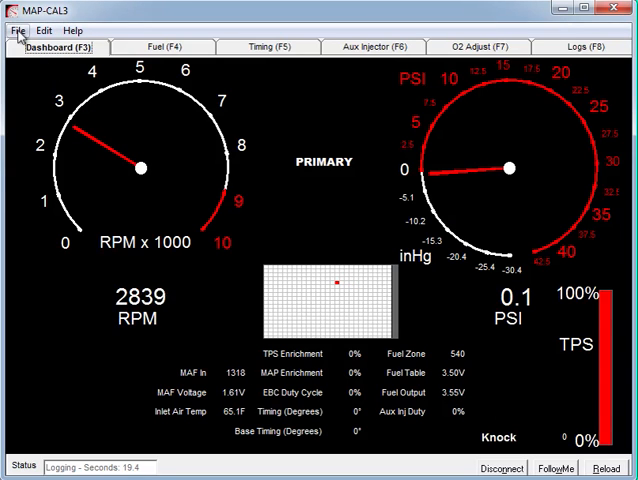
# Stop the data log via File > Stop Logging after about twenty seconds.
pyautogui.click(16, 30)
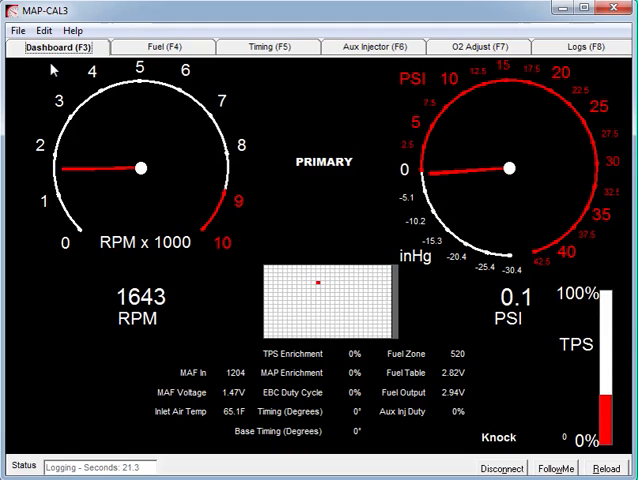
pyautogui.click(16, 30)
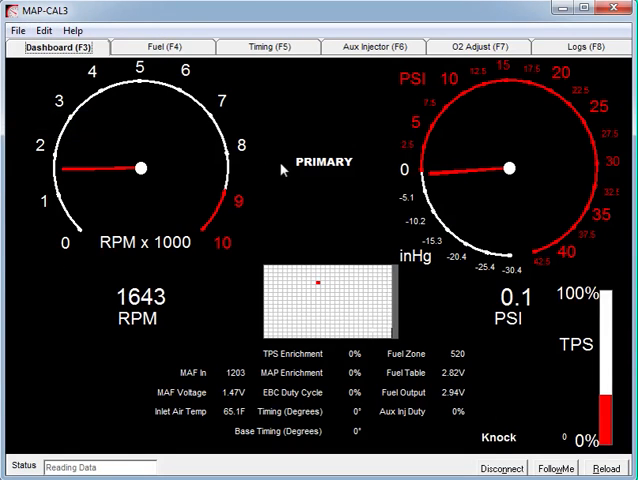
# Show the recorded log graphs on the Logs (F8) tab.
pyautogui.click(580, 48)
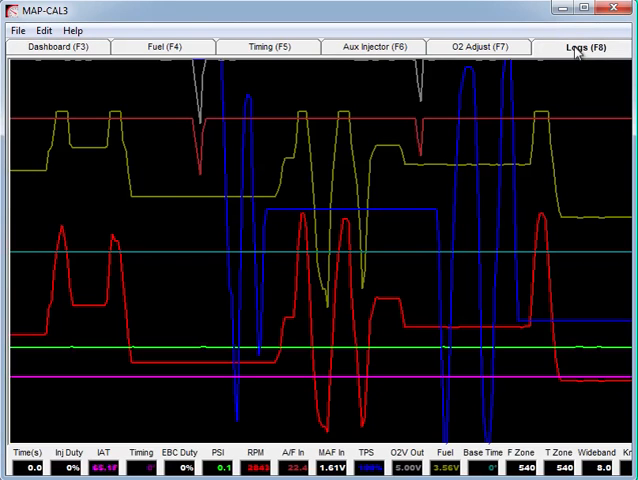
pyautogui.moveTo(332, 216)
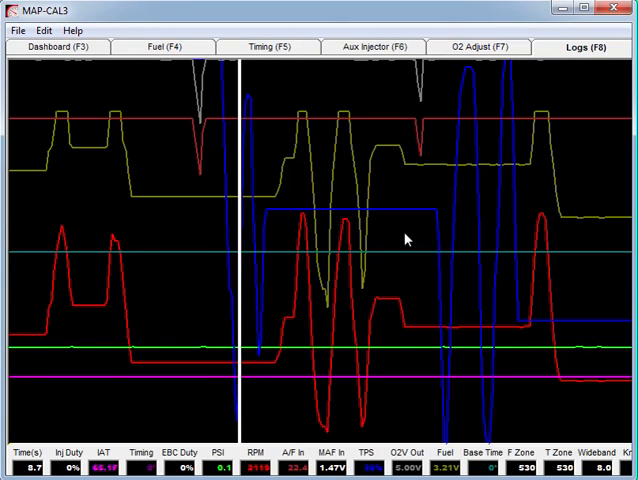
# Browse the Edit, Help and File menus without choosing a command.
pyautogui.click(42, 28)
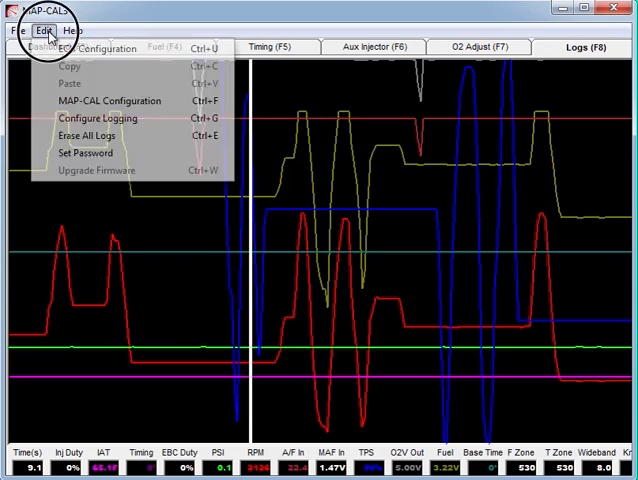
pyautogui.click(74, 28)
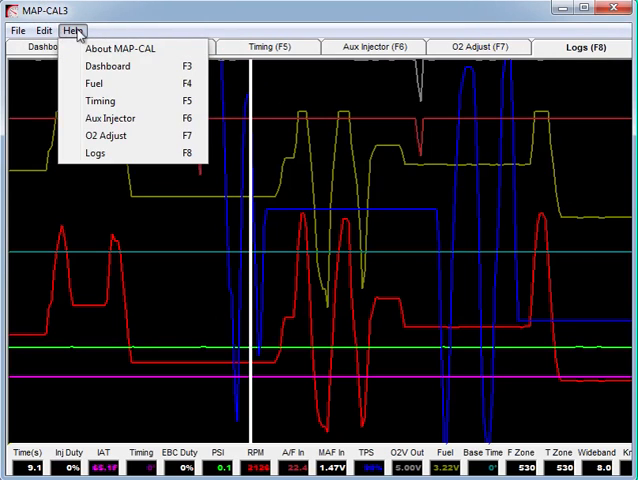
pyautogui.click(16, 30)
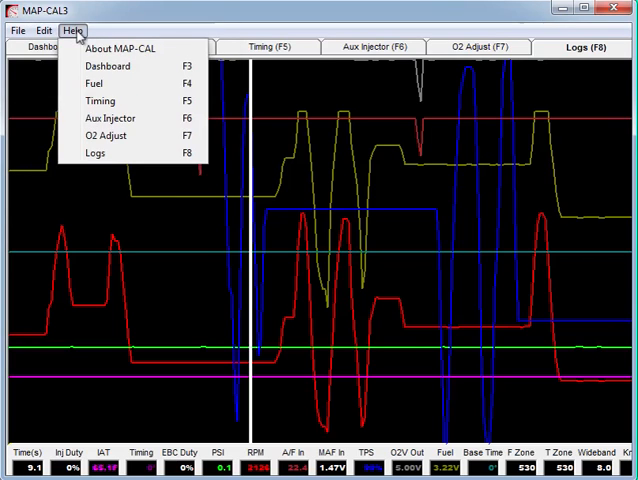
pyautogui.click(44, 30)
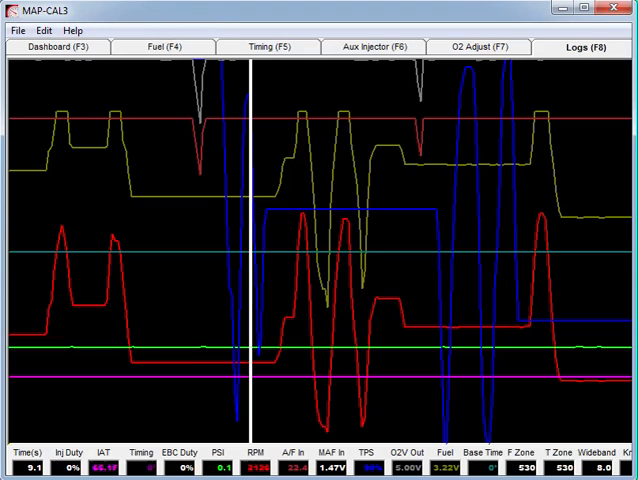
pyautogui.moveTo(432, 246)
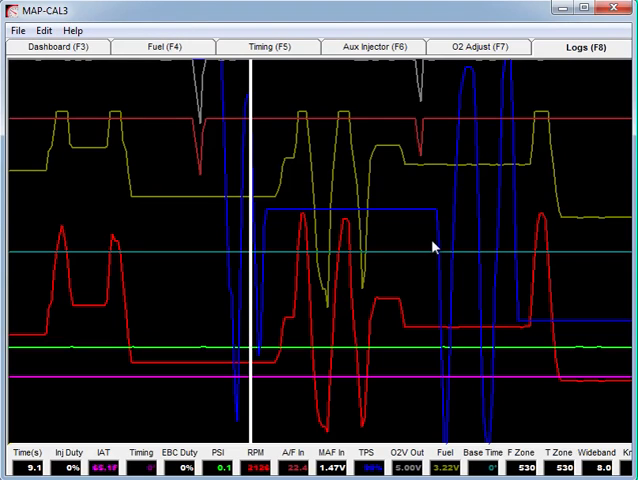
pyautogui.moveTo(476, 256)
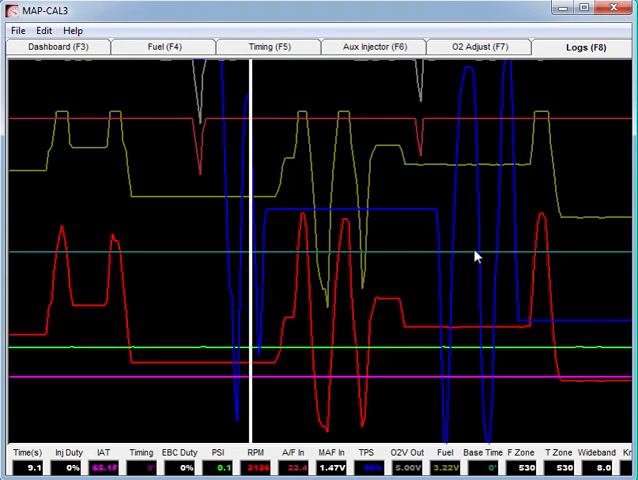
pyautogui.moveTo(292, 150)
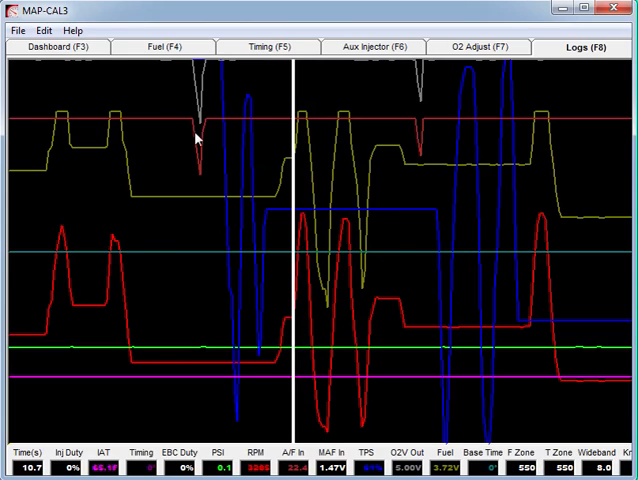
# Return through the menus and pick Configure Logging under Edit.
pyautogui.click(72, 30)
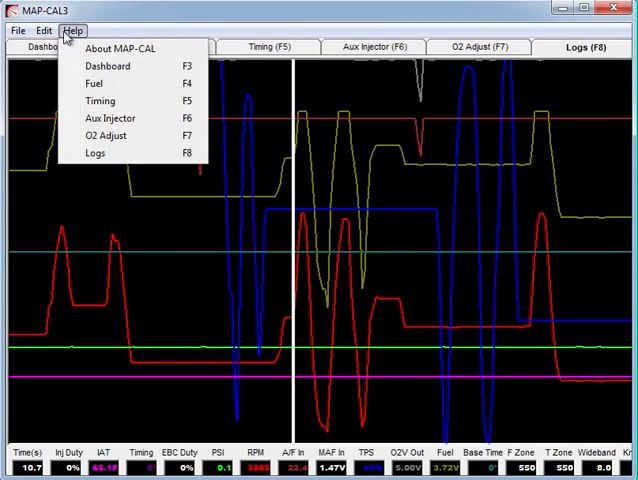
pyautogui.click(44, 30)
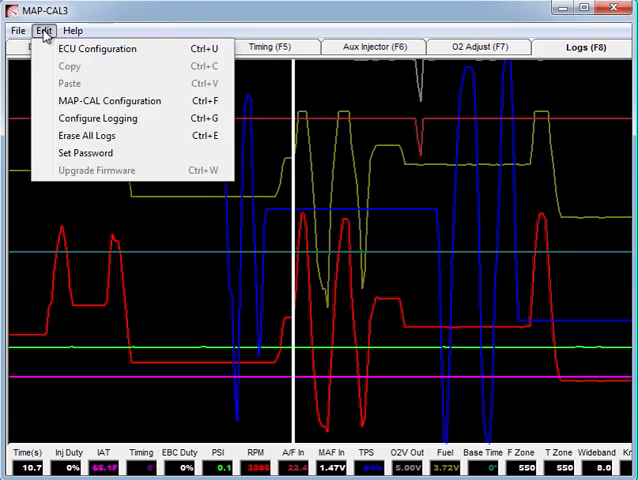
pyautogui.click(12, 30)
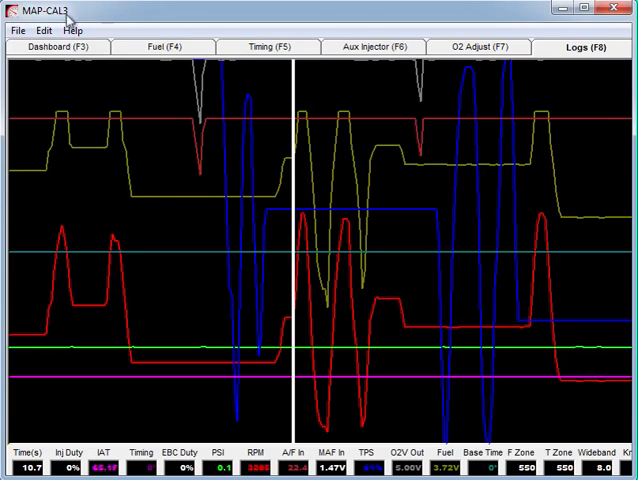
# Bring up the Configure Logging dialog from the Edit menu.
pyautogui.click(44, 30)
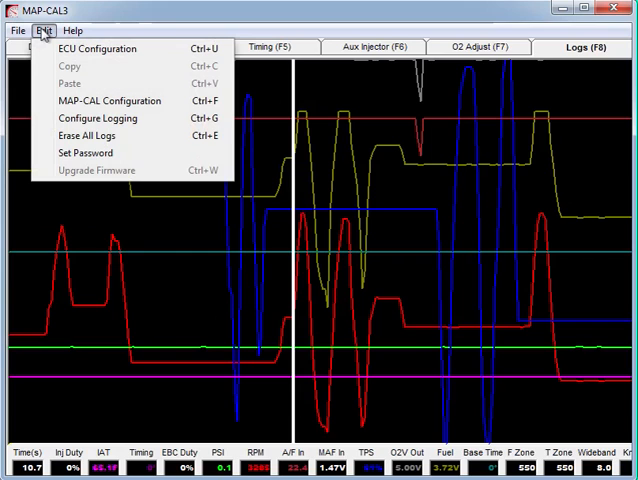
pyautogui.moveTo(96, 118)
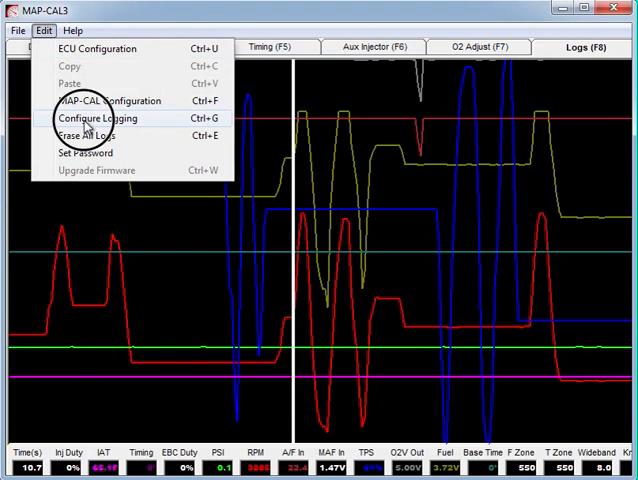
pyautogui.click(96, 118)
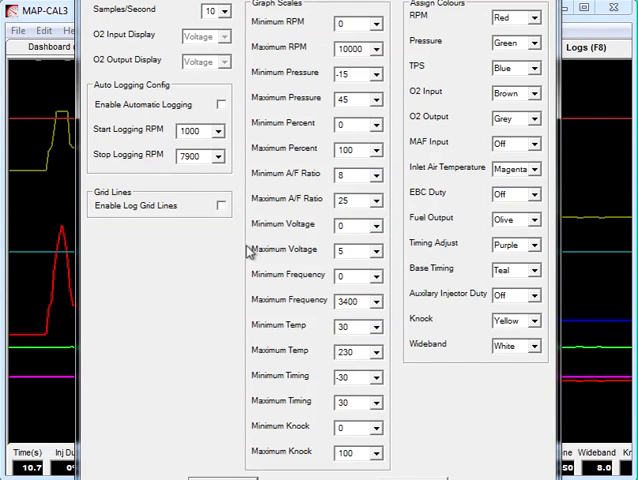
pyautogui.moveTo(170, 118)
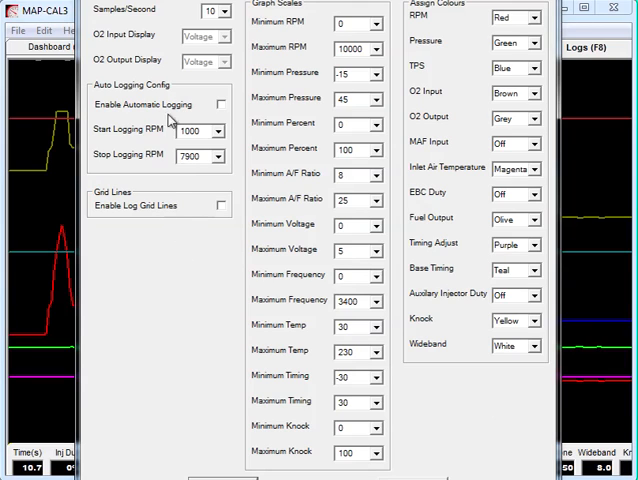
pyautogui.click(224, 12)
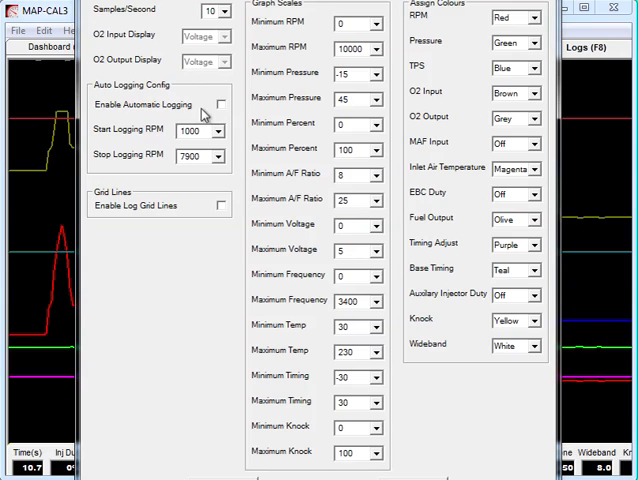
pyautogui.moveTo(190, 118)
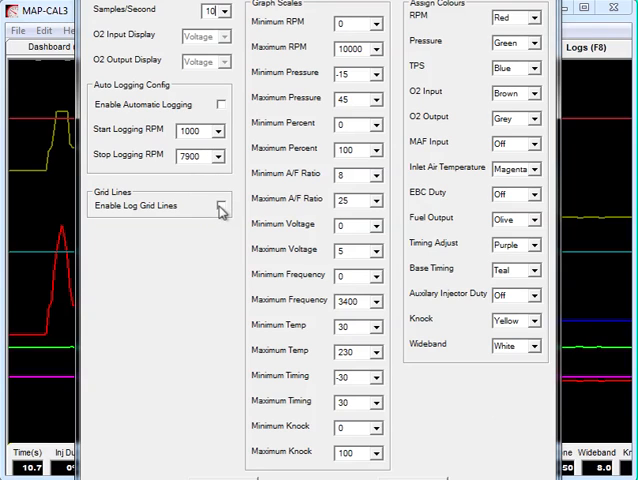
# Enable log grid lines and return to the logging settings.
pyautogui.click(222, 204)
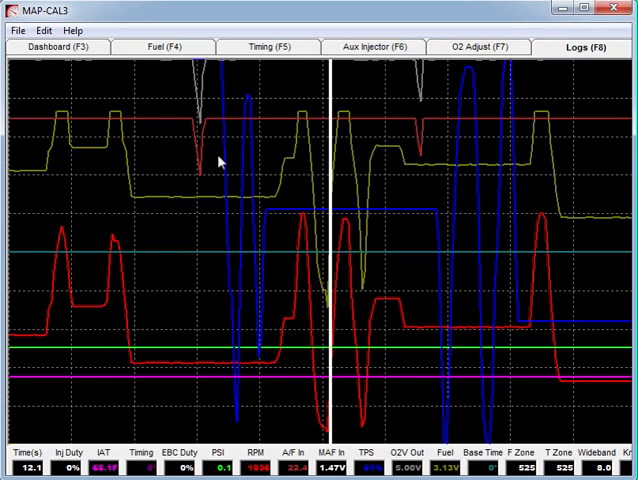
pyautogui.click(42, 30)
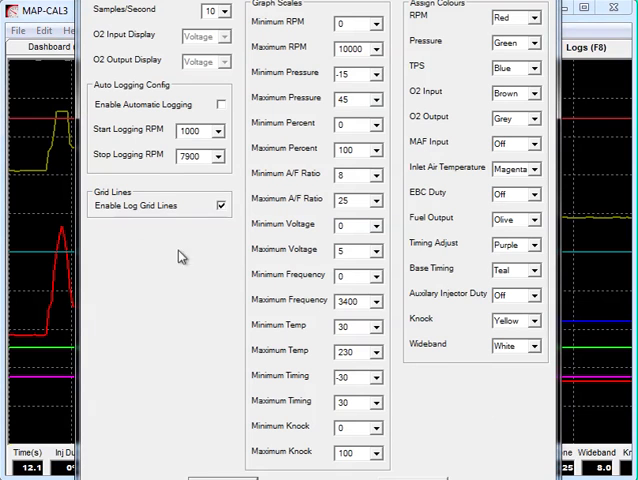
# Turn grid lines back off and set the maximum RPM graph scale to 6000.
pyautogui.click(222, 204)
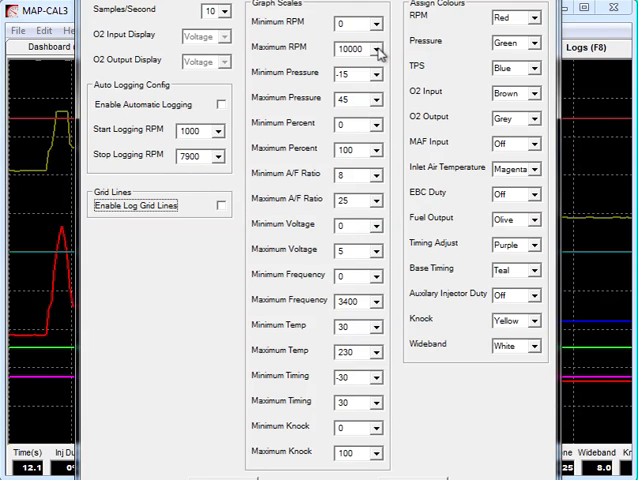
pyautogui.click(376, 48)
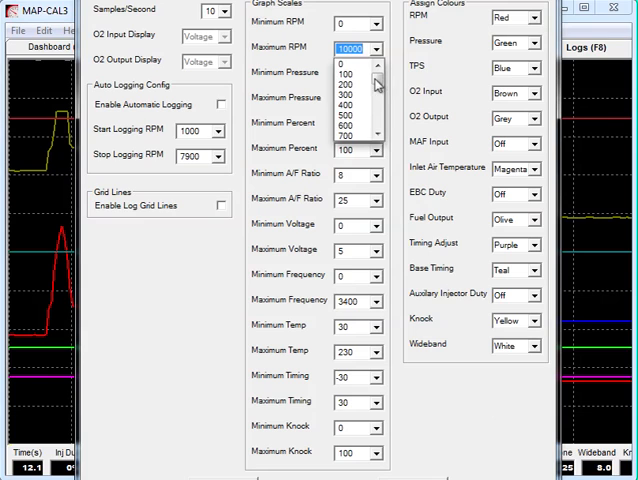
pyautogui.scroll(-3)
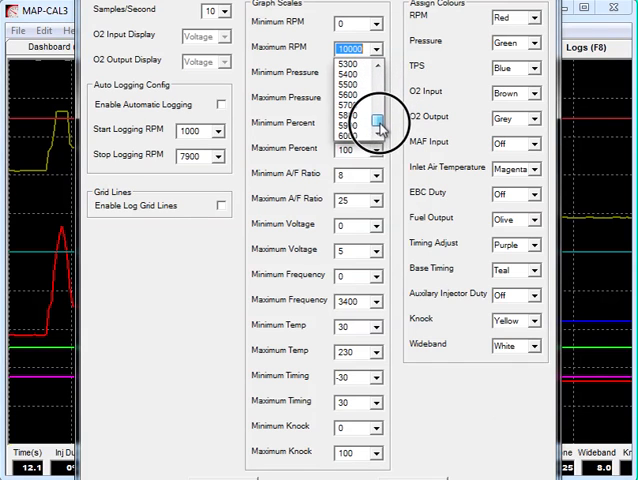
pyautogui.click(350, 130)
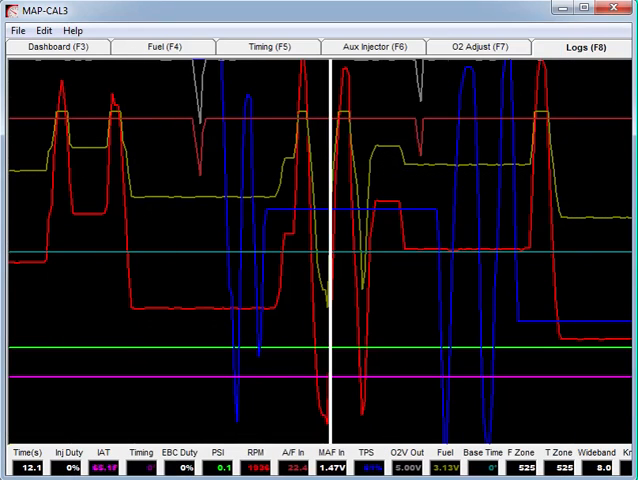
pyautogui.moveTo(396, 304)
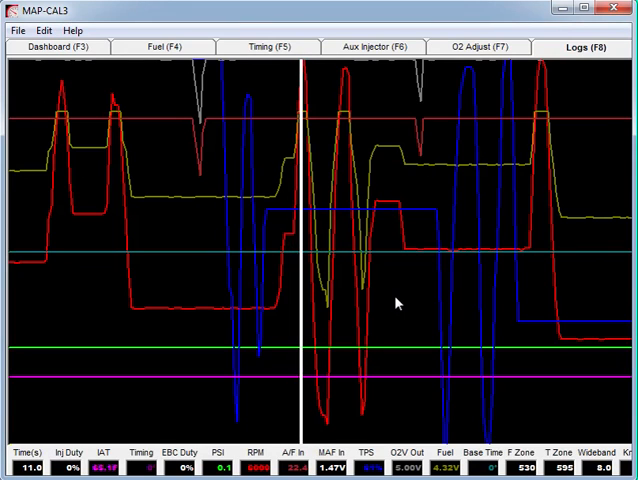
pyautogui.moveTo(28, 22)
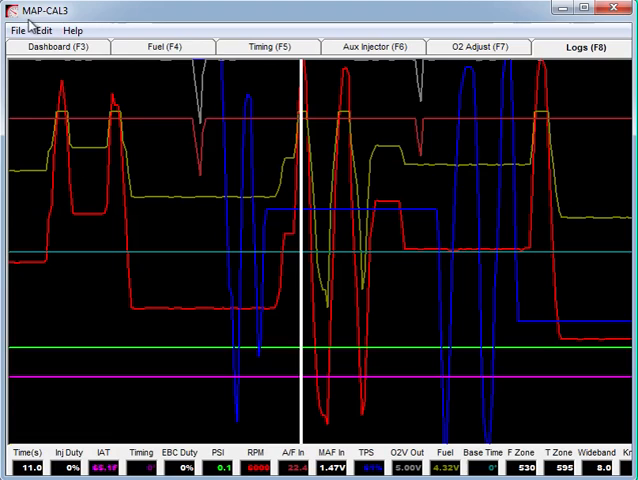
# In Configure Logging, set the RPM trace colour to Pink under Assign Colours and confirm it.
pyautogui.click(44, 30)
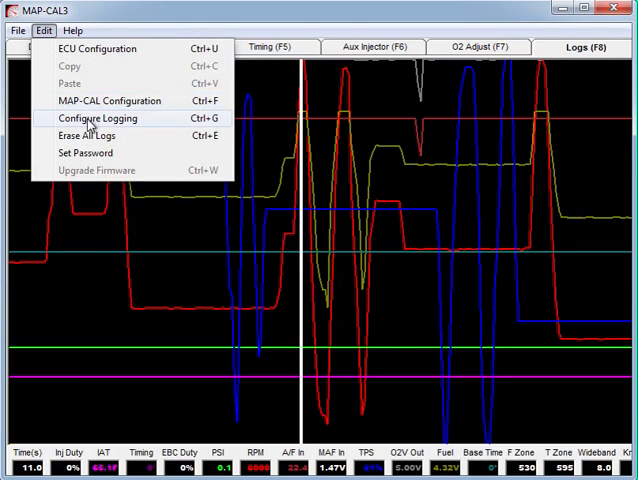
pyautogui.click(94, 118)
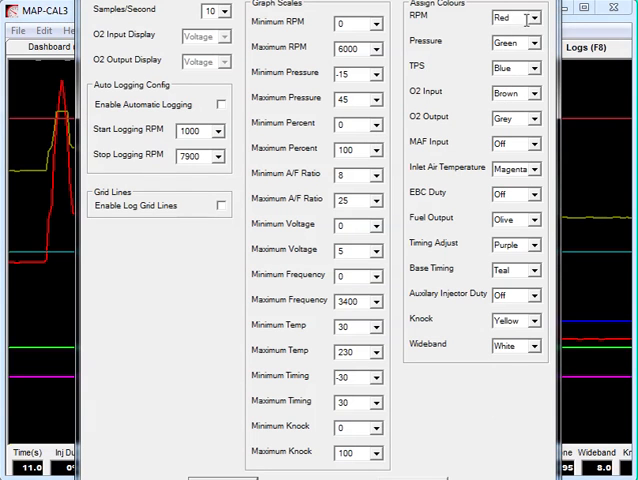
pyautogui.click(536, 18)
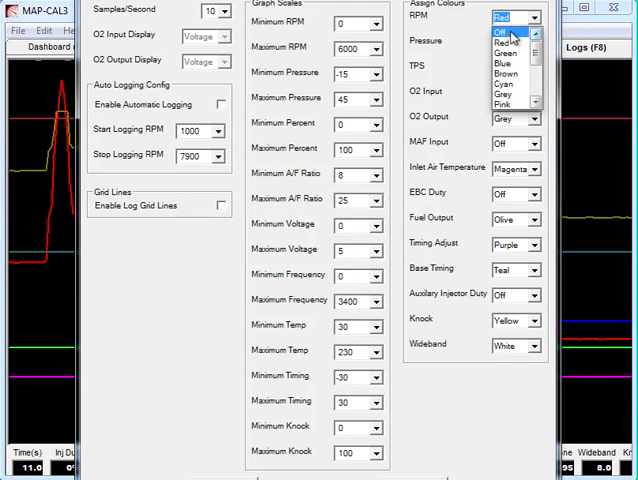
pyautogui.moveTo(510, 52)
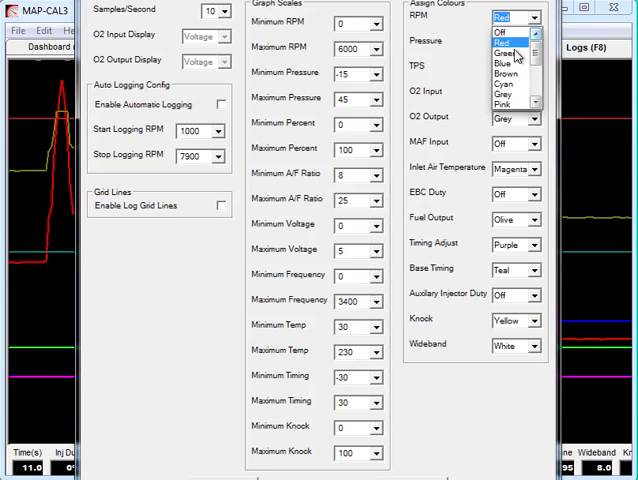
pyautogui.moveTo(512, 104)
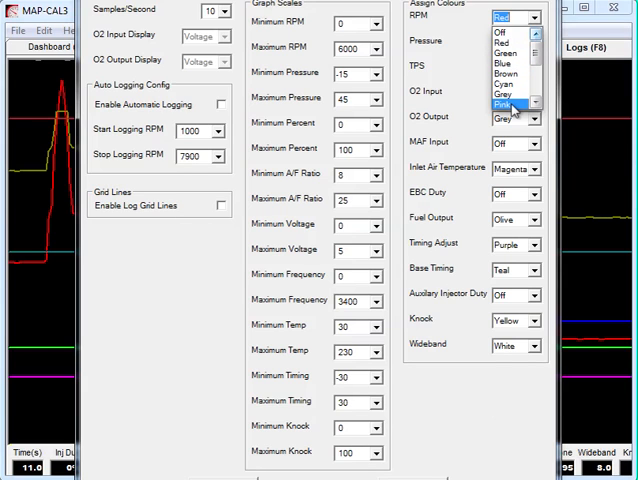
pyautogui.click(504, 104)
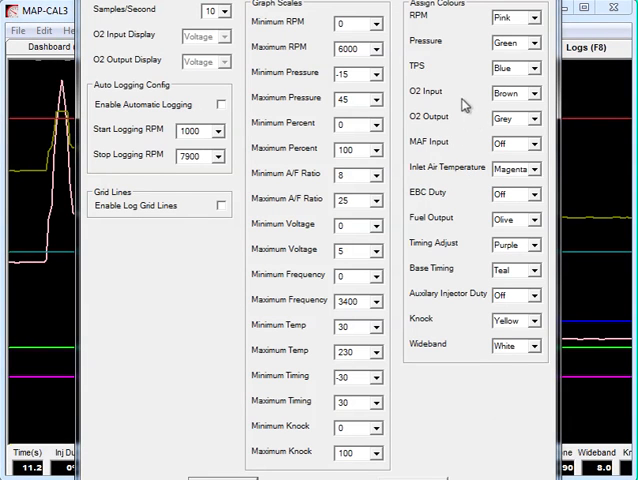
pyautogui.click(536, 18)
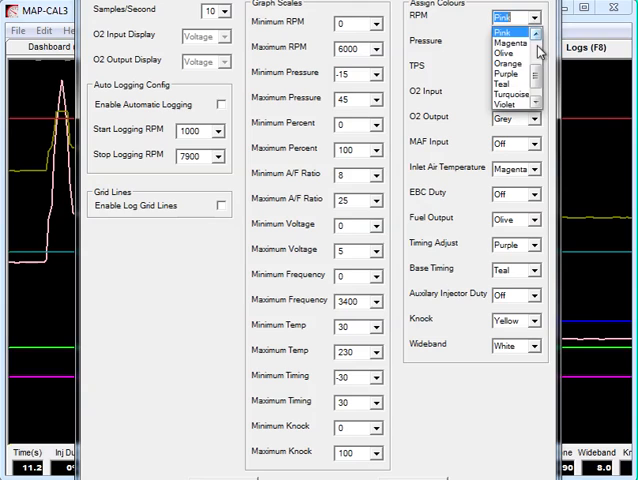
pyautogui.click(510, 16)
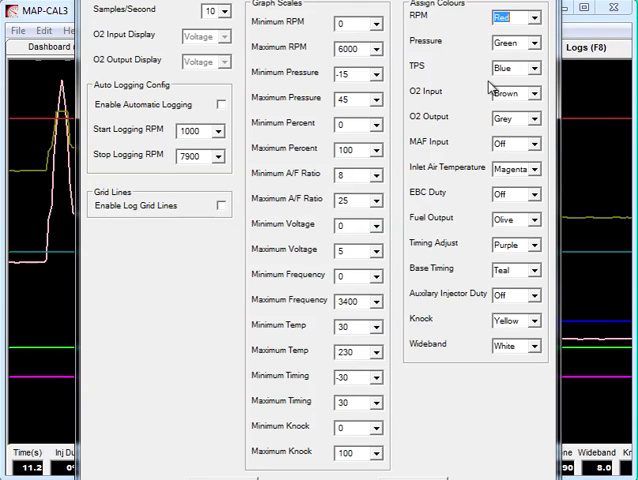
pyautogui.moveTo(516, 148)
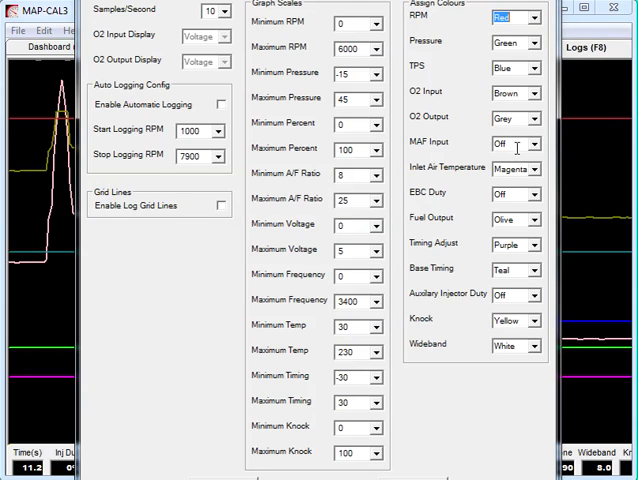
pyautogui.moveTo(516, 246)
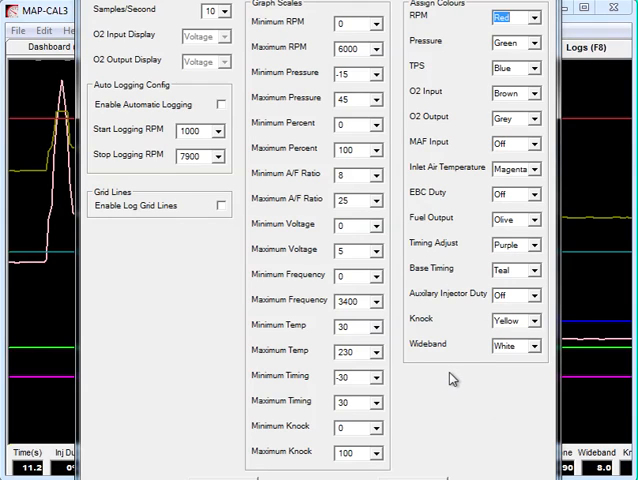
pyautogui.moveTo(396, 320)
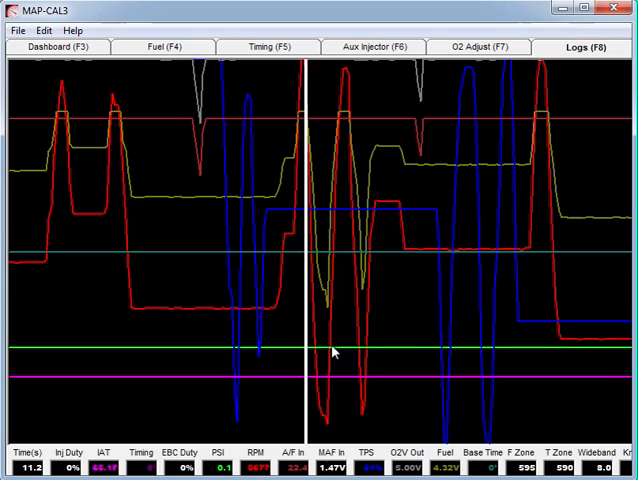
pyautogui.moveTo(336, 222)
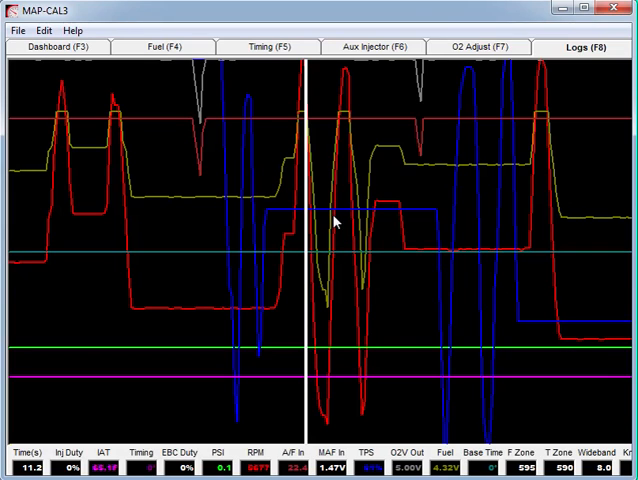
pyautogui.moveTo(170, 168)
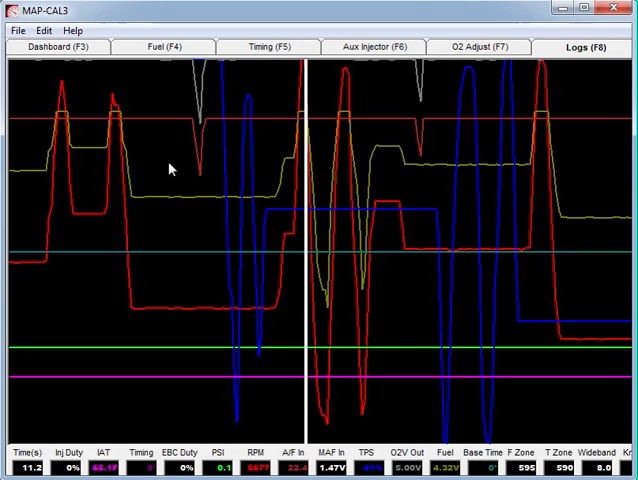